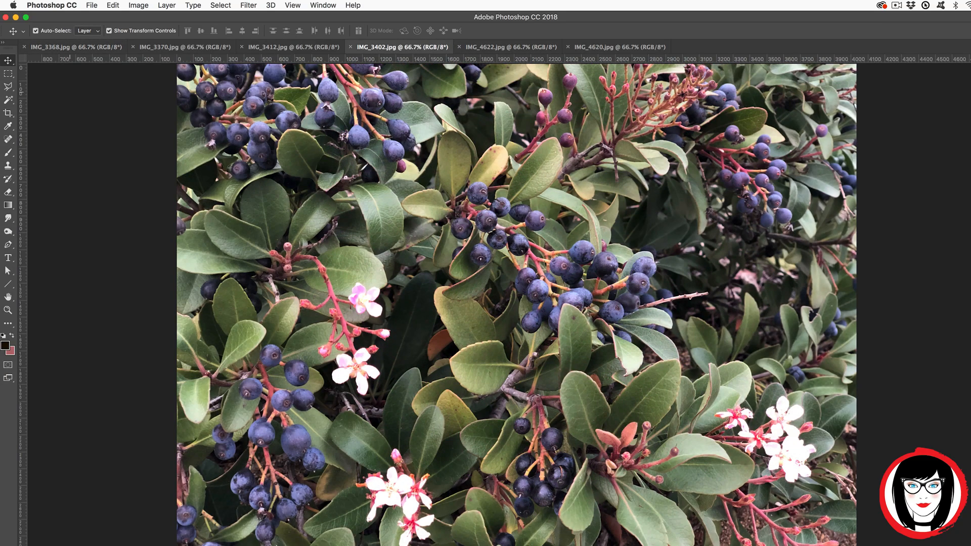
Close three of the open JPEG photos, leaving the pebble photo IMG_4148.jpg open
click(620, 46)
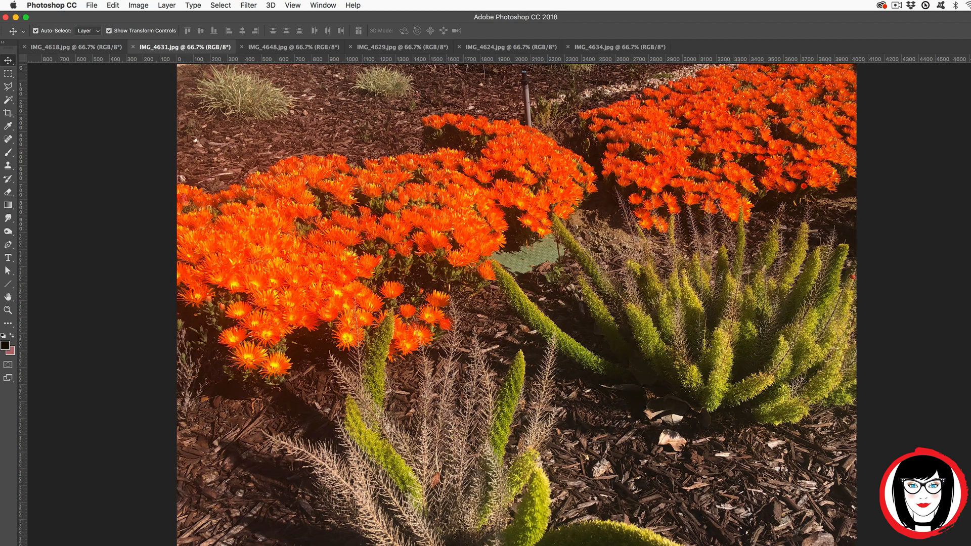
click(292, 48)
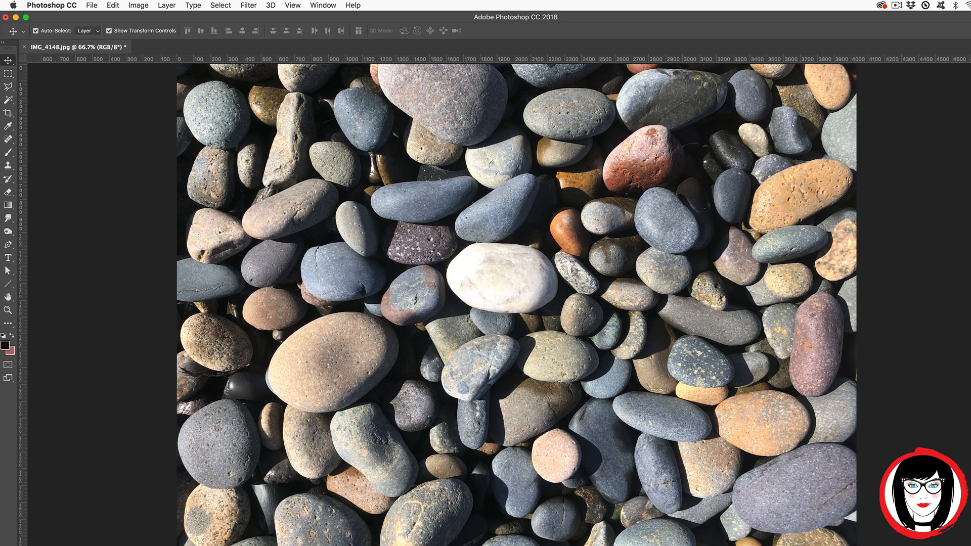
click(395, 47)
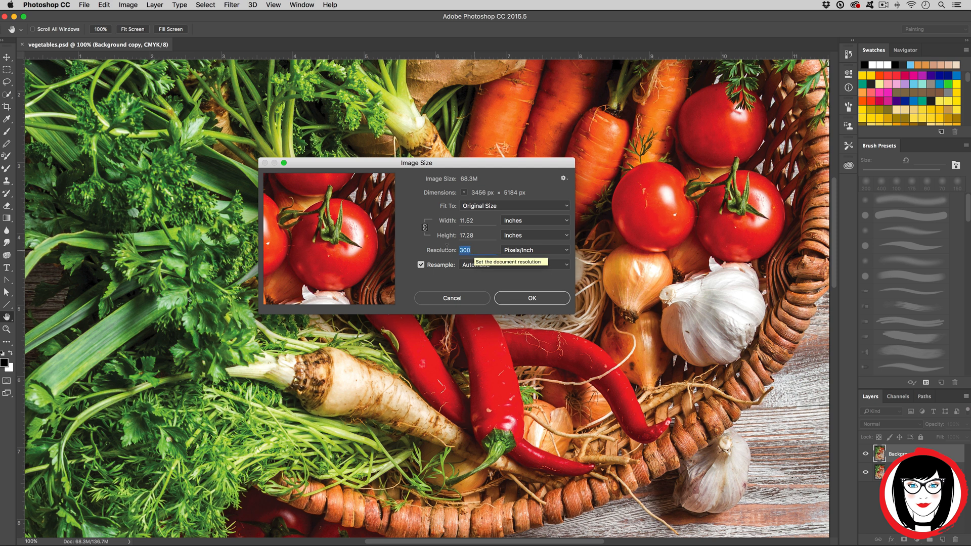
mouse_move(544, 302)
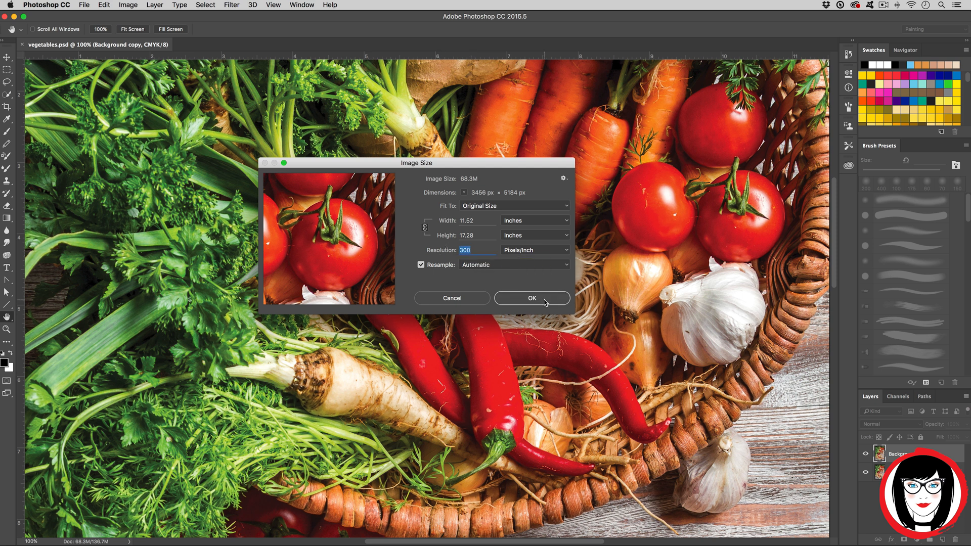
Accept the 300 ppi image size and begin saving the vegetables image with TIFF as the format
click(128, 5)
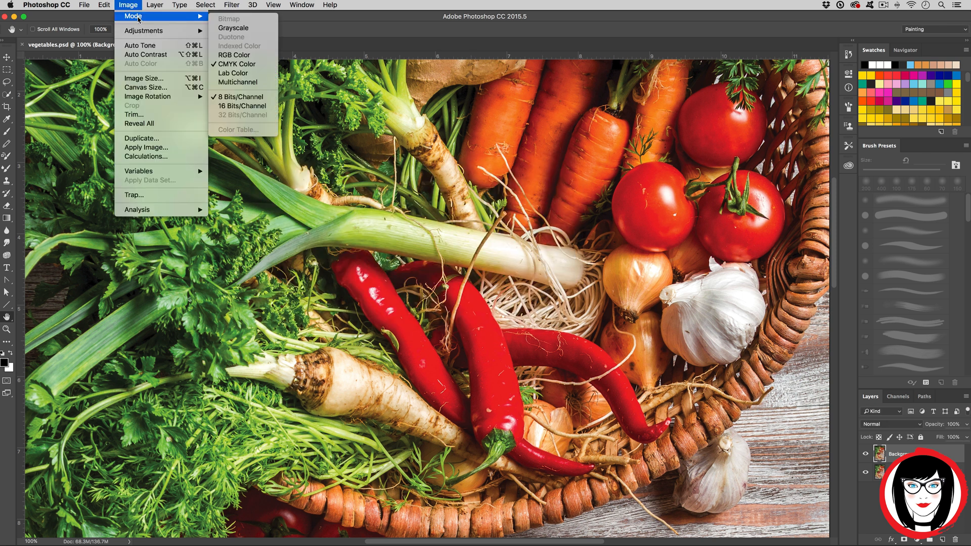
mouse_move(242, 65)
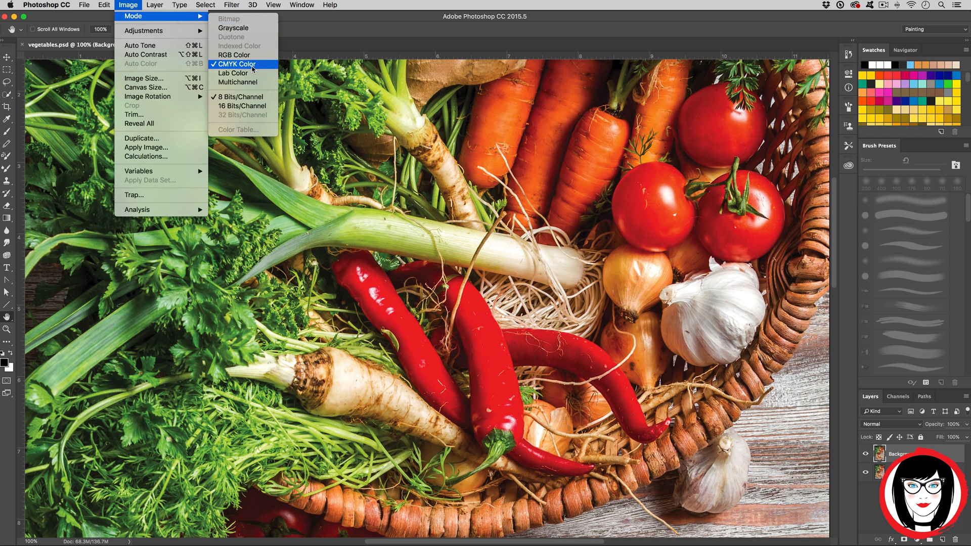
click(239, 65)
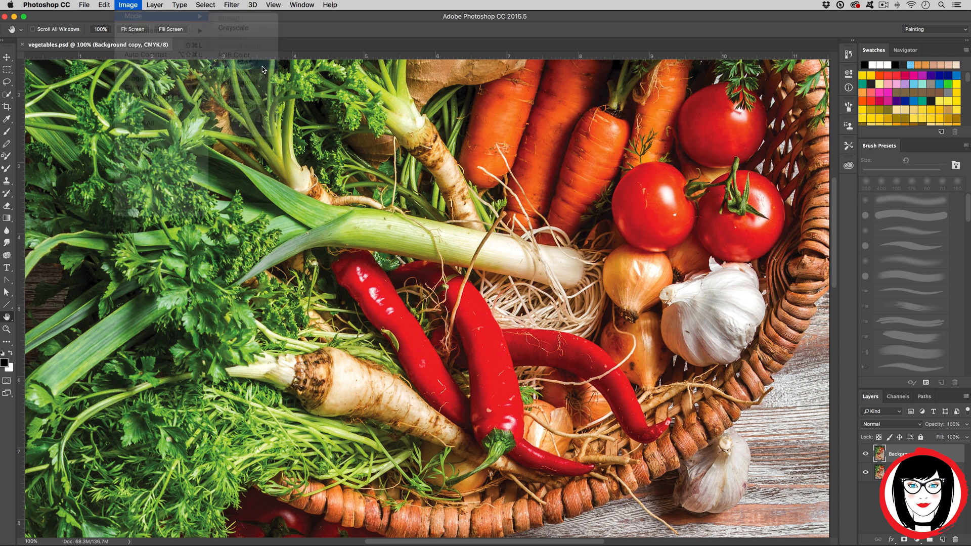
click(84, 5)
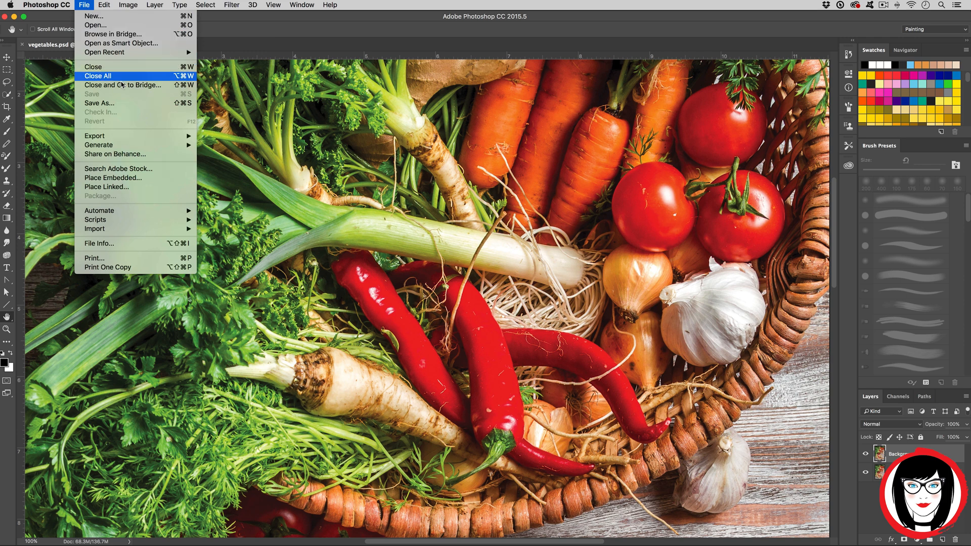
click(99, 103)
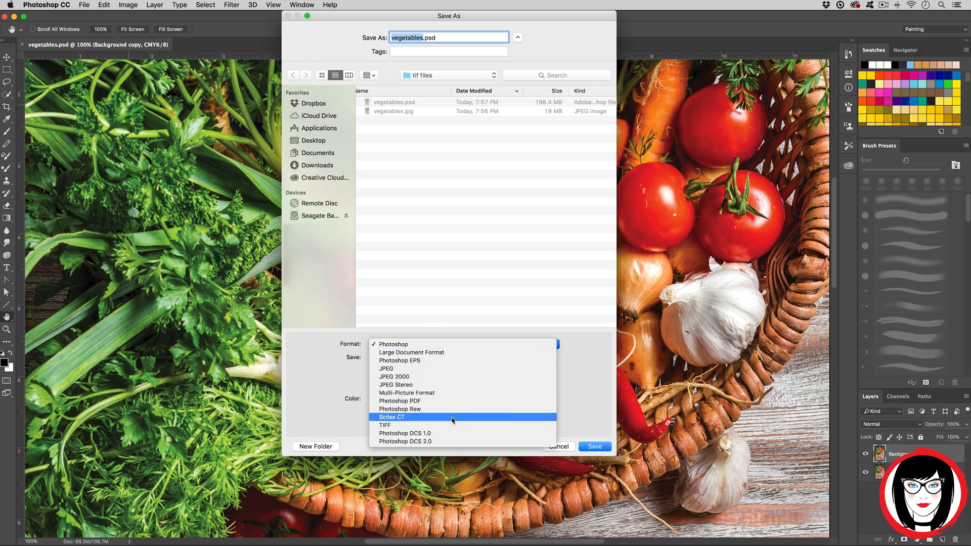
click(385, 426)
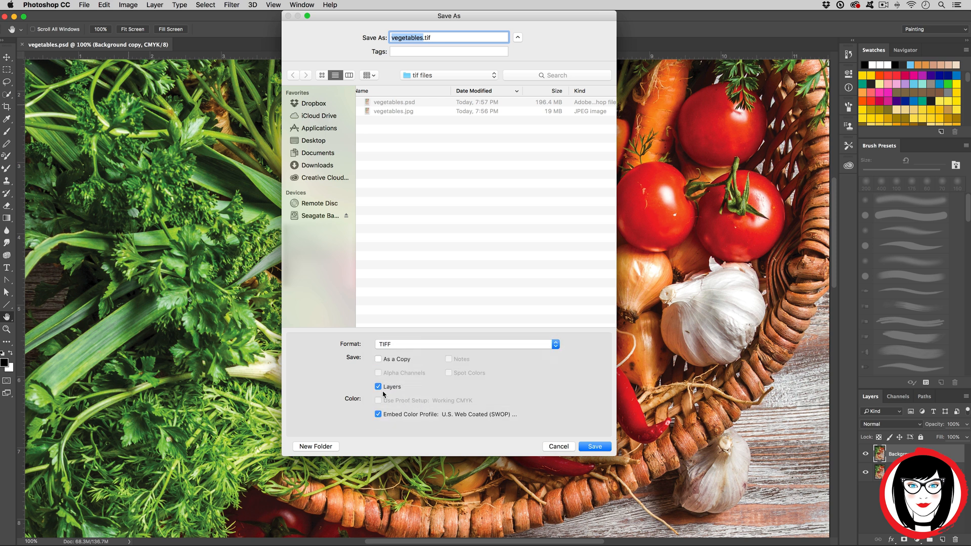
mouse_move(593, 446)
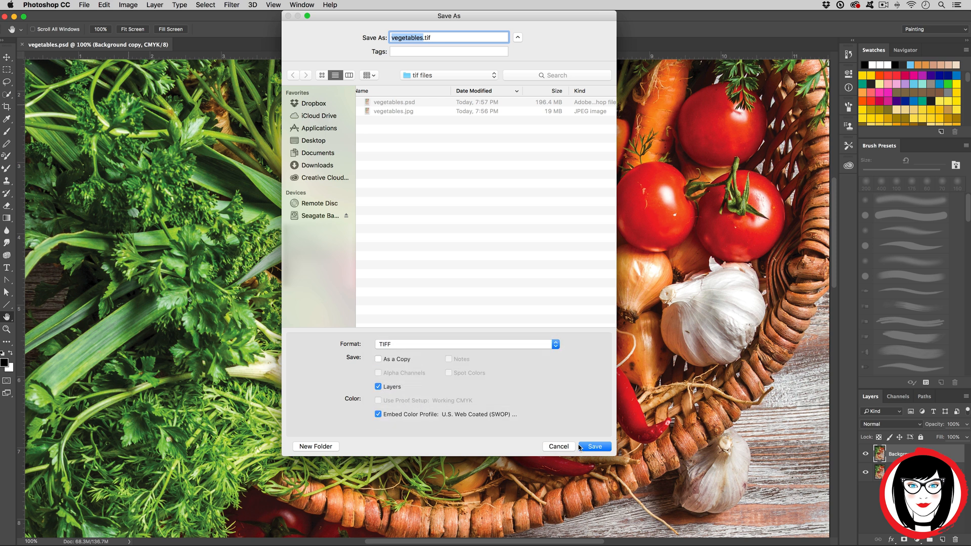
Save the vegetables TIFF with no image compression, keeping its layers despite the larger file
click(594, 446)
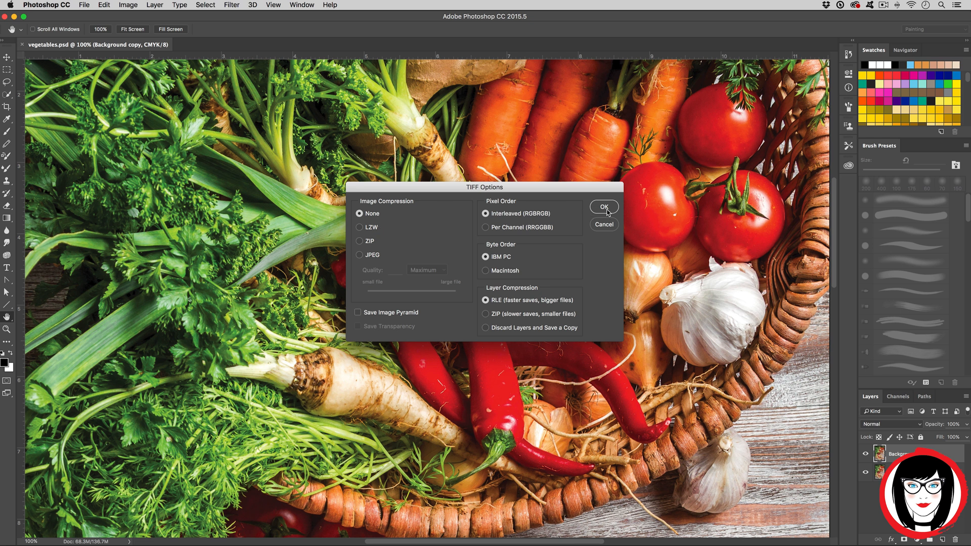
click(603, 207)
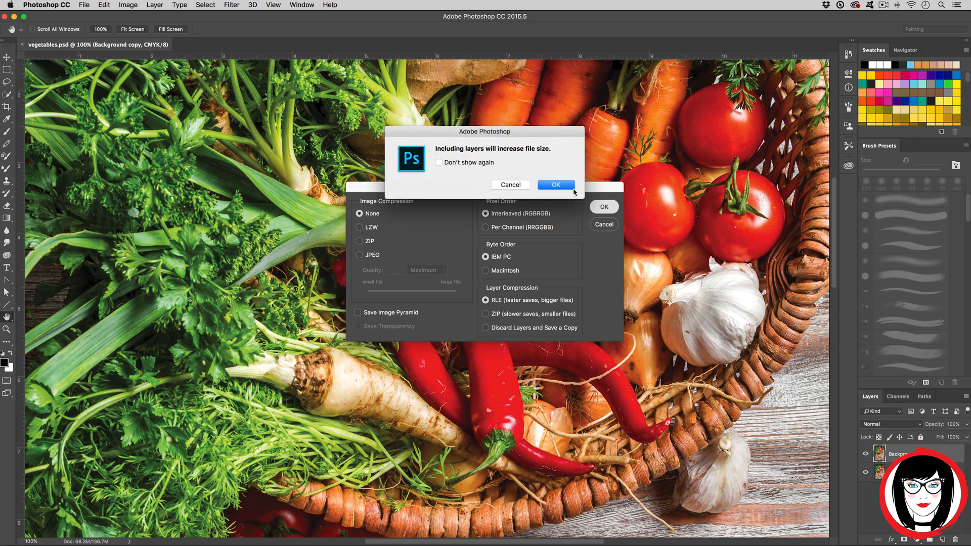
click(555, 184)
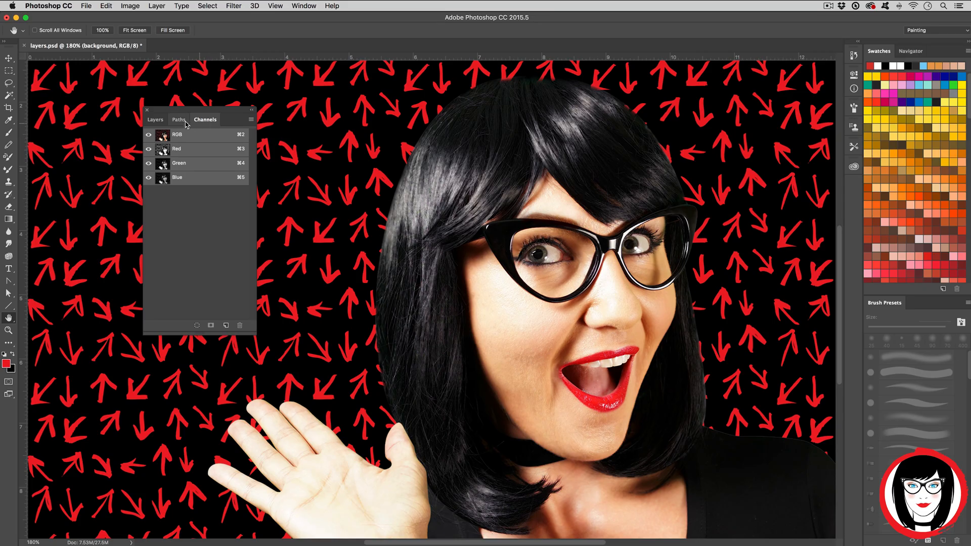
Reveal the portrait's format-label and mustache layers, then move on to the daisy photo IMG_3423.jpg
click(178, 119)
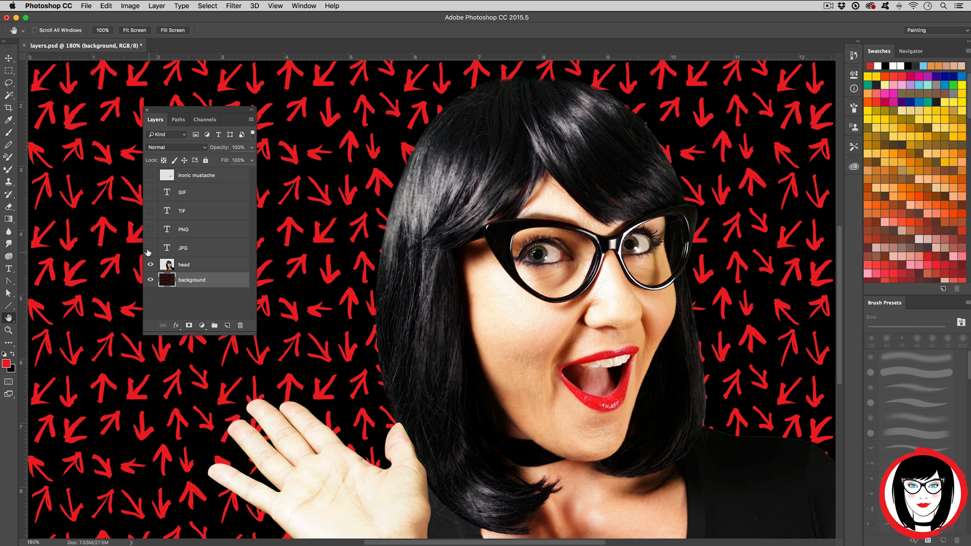
click(150, 229)
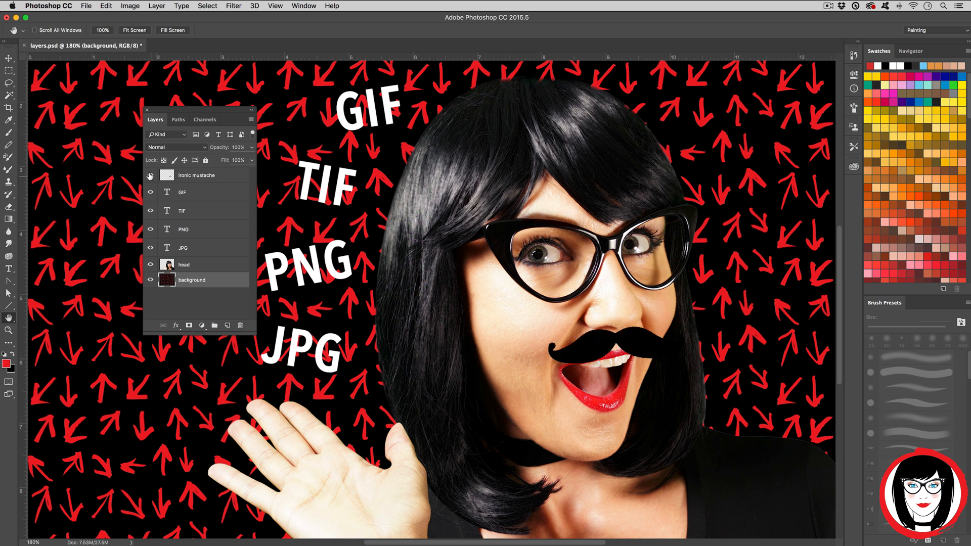
click(85, 6)
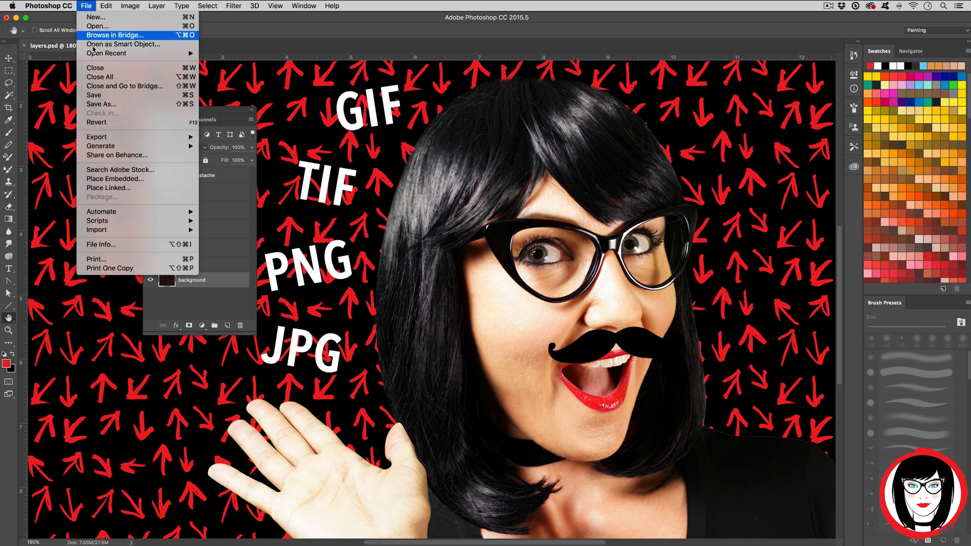
mouse_move(37, 108)
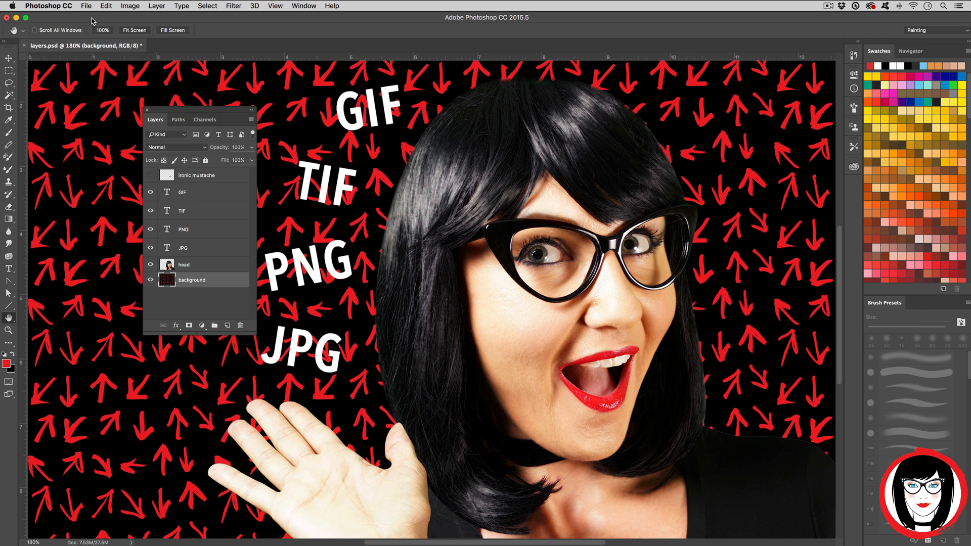
click(86, 6)
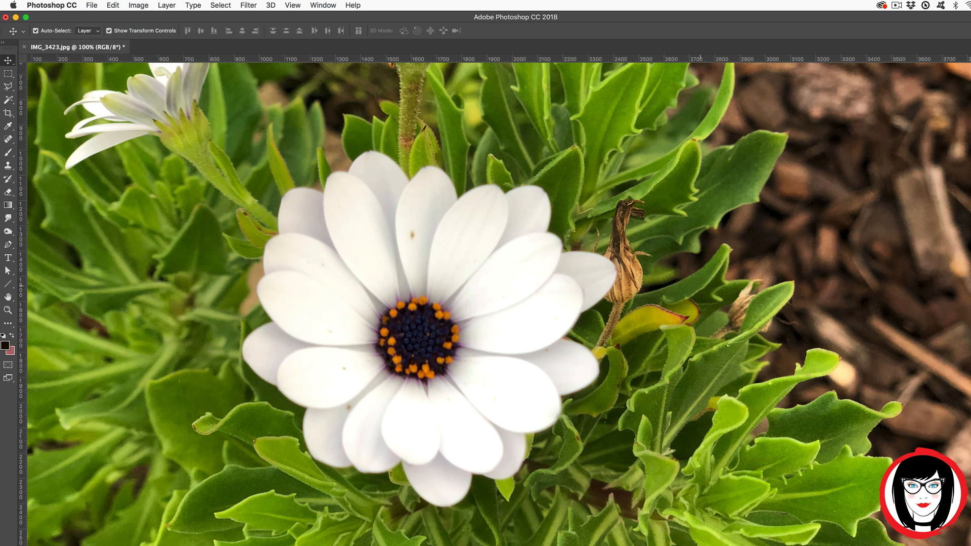
Start saving the daisy photo with TIFF chosen as the format, naming it IMG_3423.tif
click(91, 5)
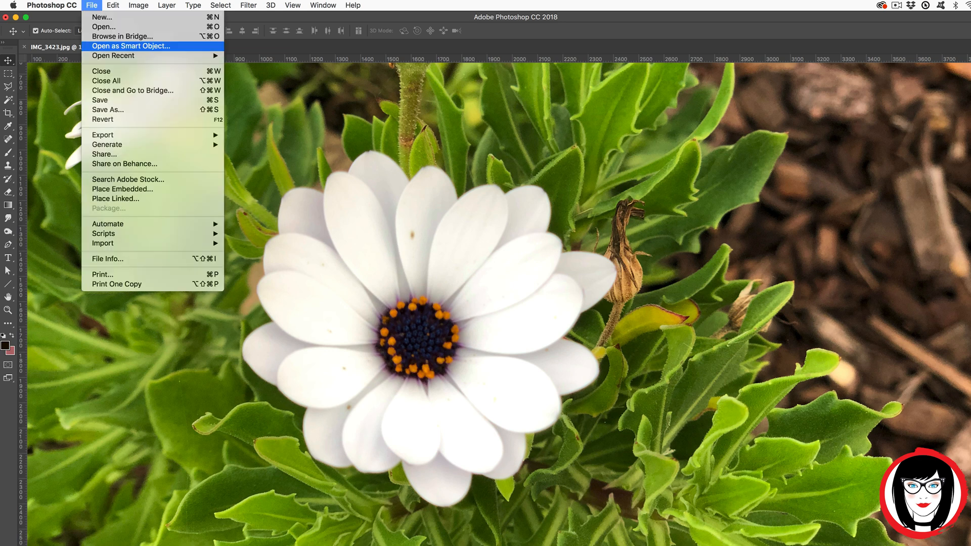
mouse_move(109, 109)
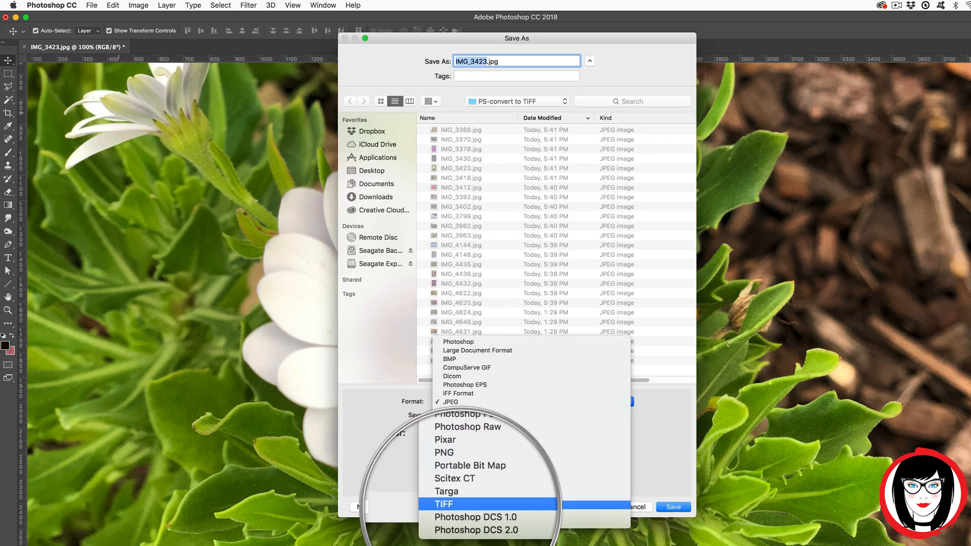
click(449, 504)
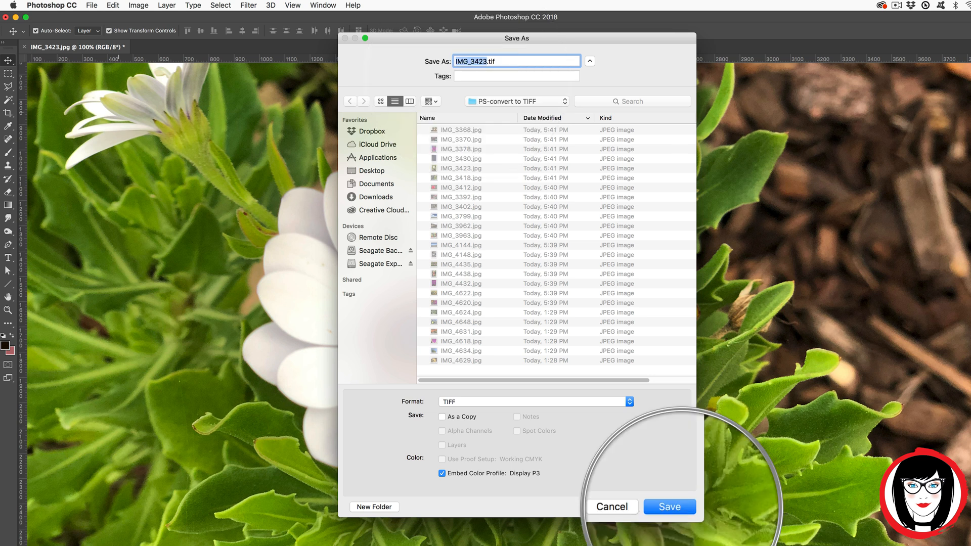
Save IMG_3423.tif with no compression and Macintosh byte order
click(669, 507)
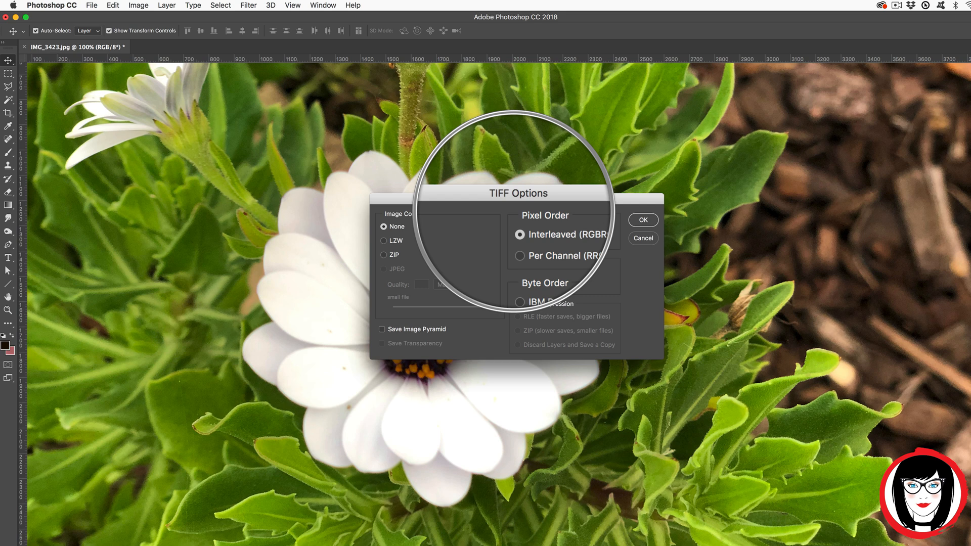
mouse_move(561, 235)
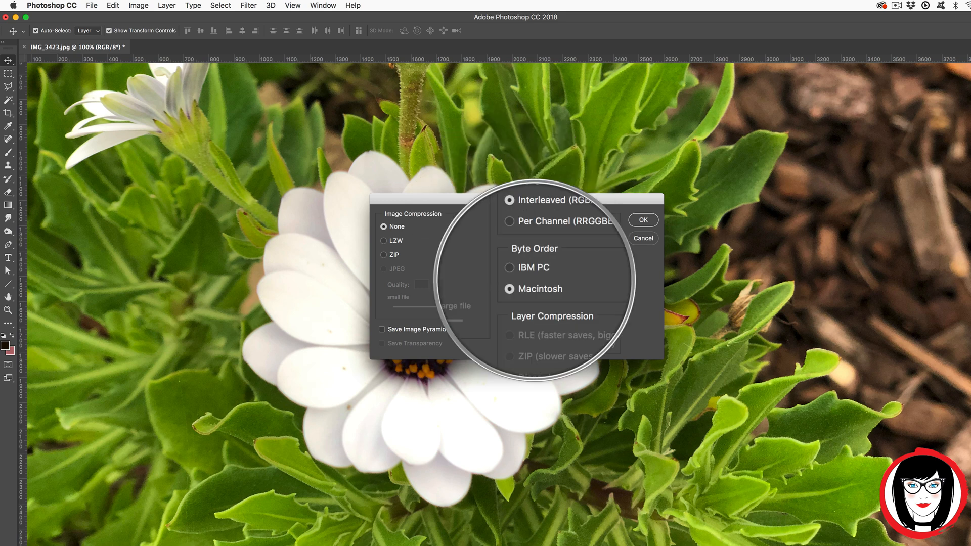
mouse_move(552, 288)
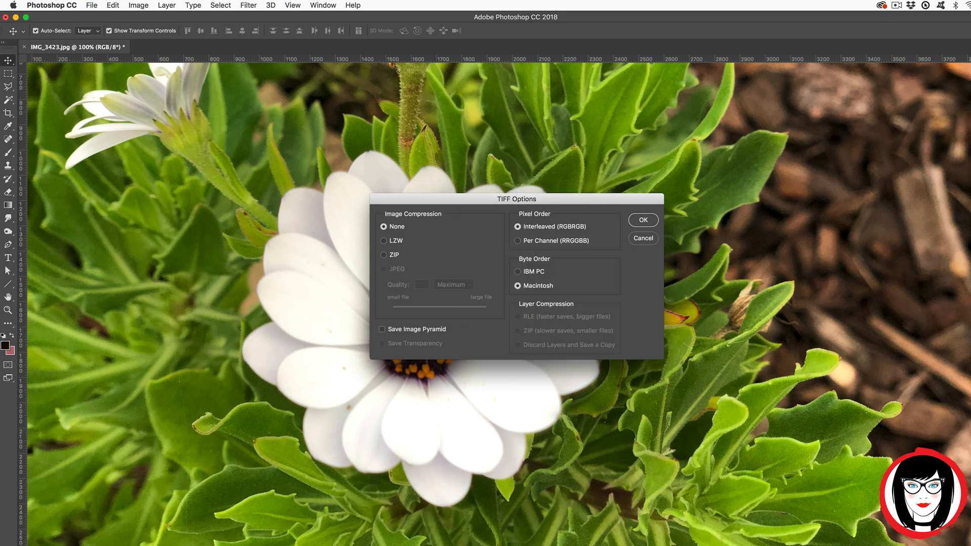
click(644, 220)
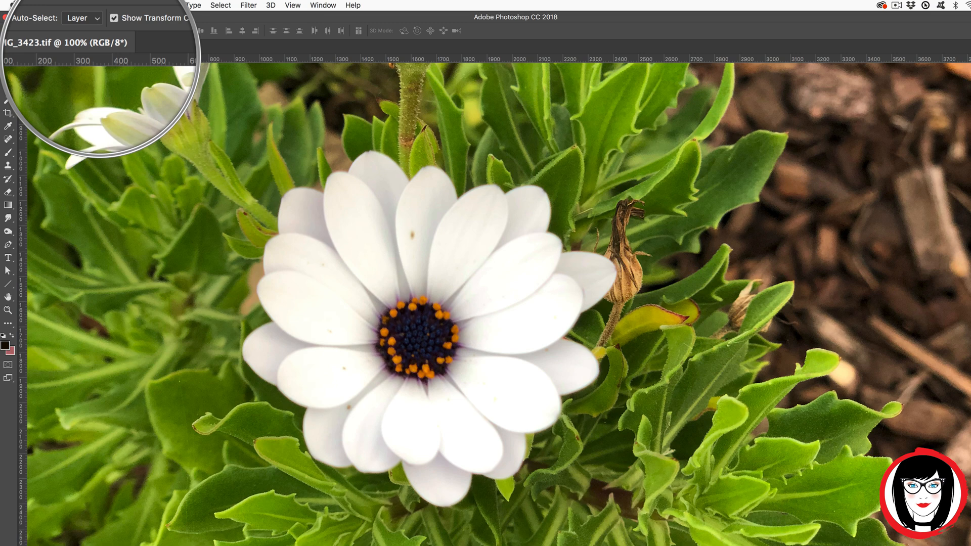
Check Image Size reads 300 ppi for the TIFF, toggling Resample on and back off
click(138, 5)
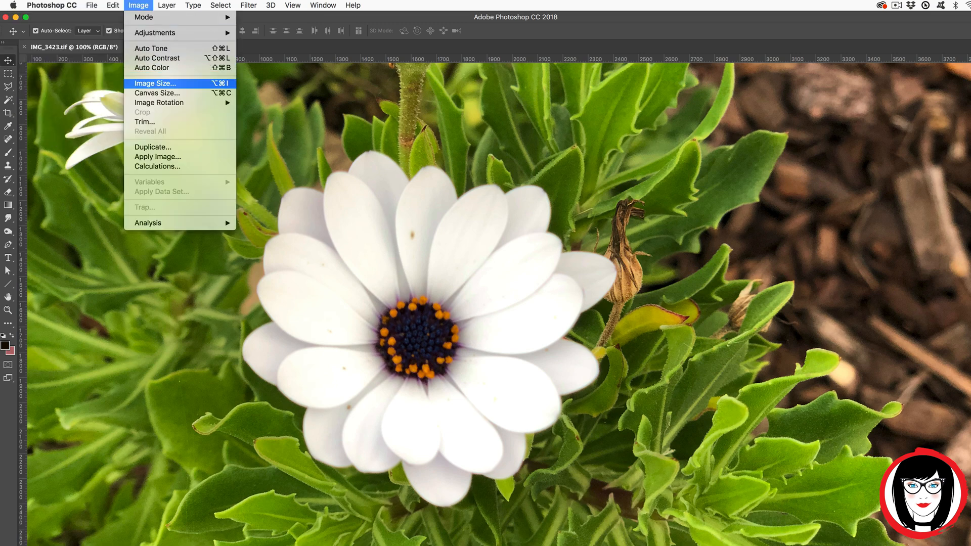
click(155, 83)
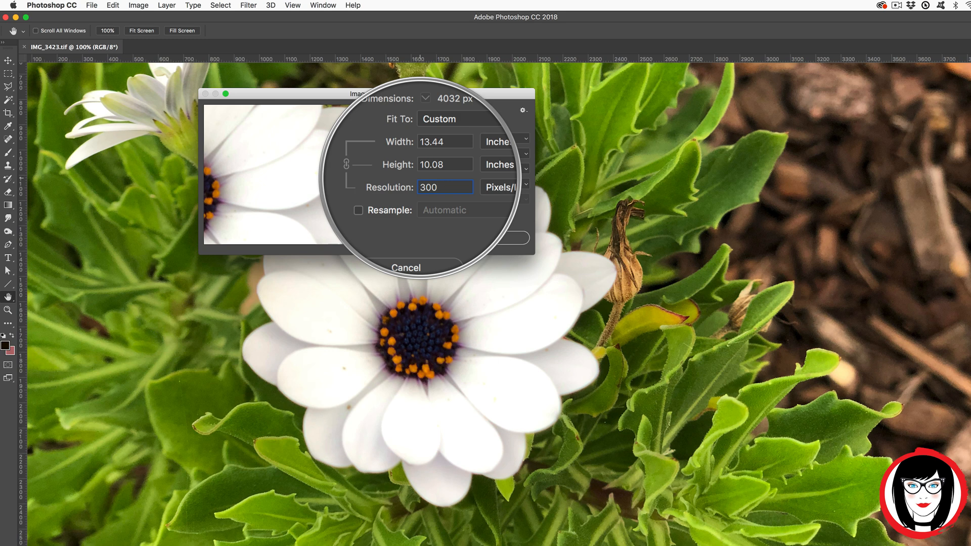
click(358, 210)
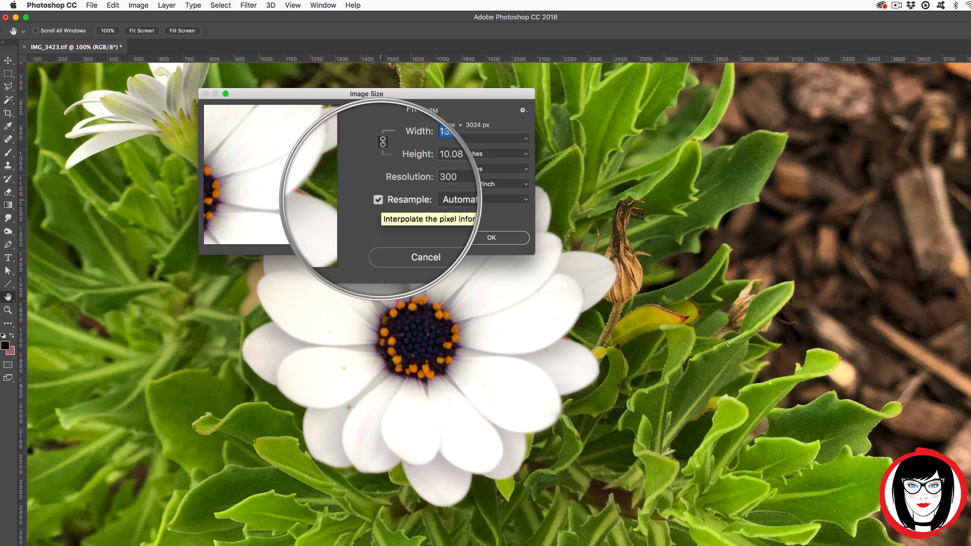
click(379, 199)
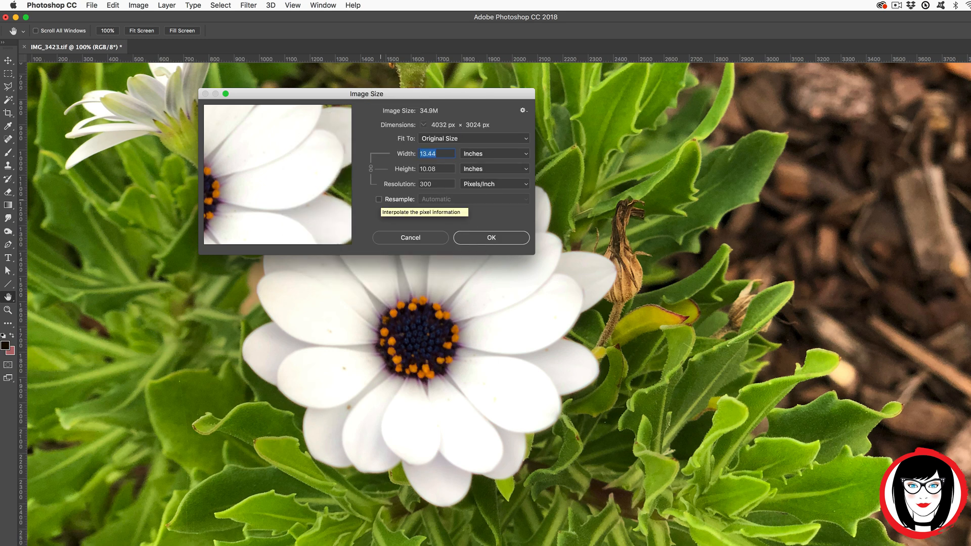